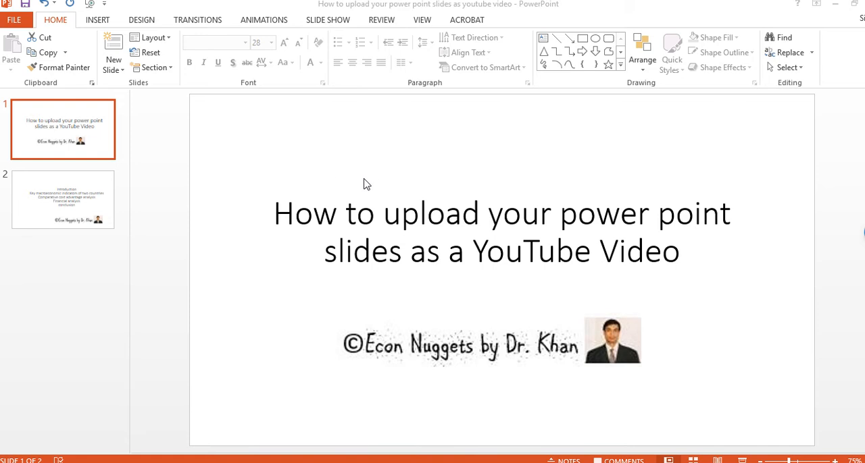
pyautogui.moveTo(362, 189)
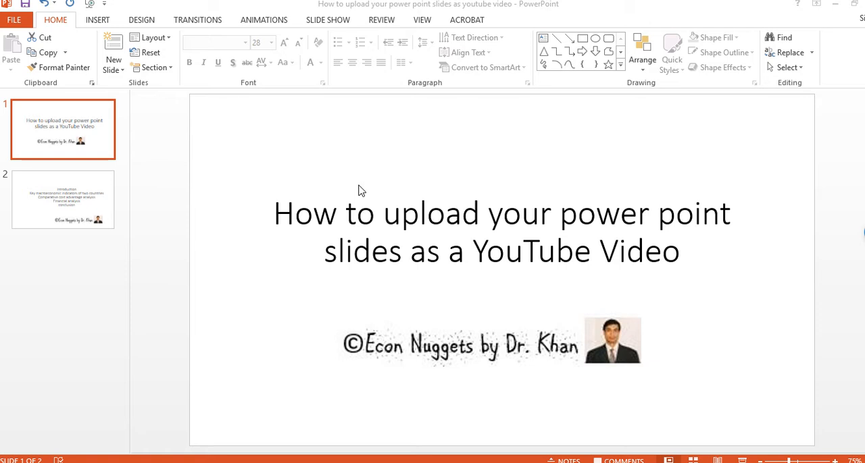
pyautogui.moveTo(97, 214)
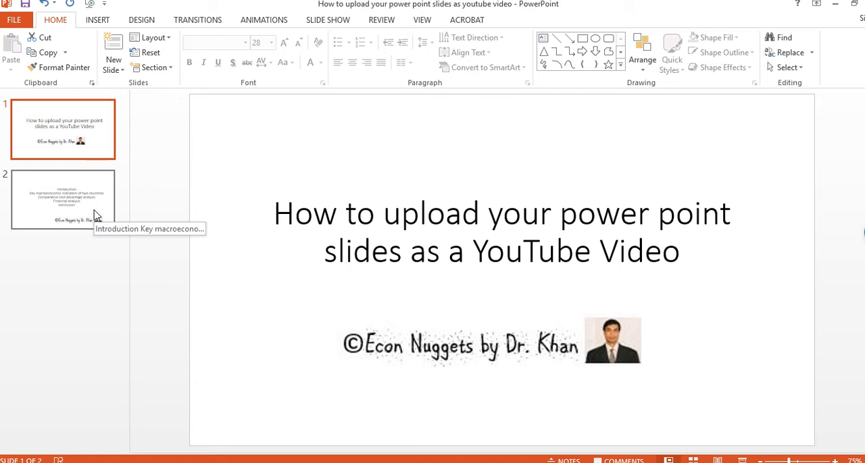
pyautogui.moveTo(299, 184)
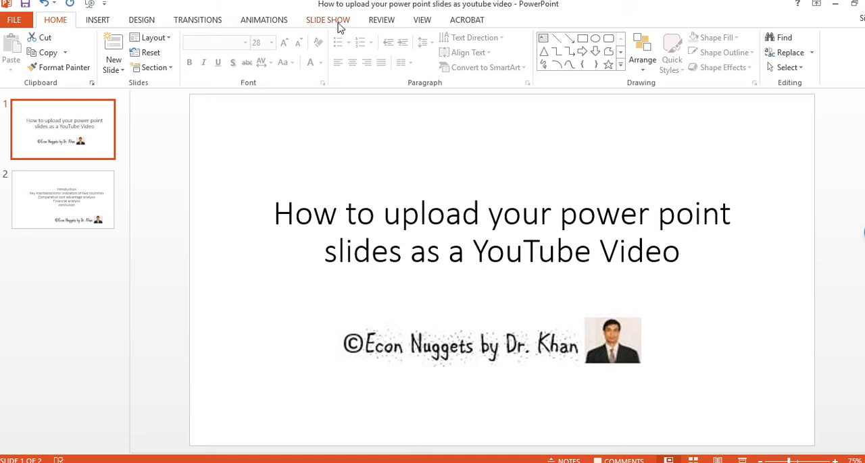
# - Switch to the Slide Show ribbon to view the Record Slide Show and timing options
pyautogui.click(328, 20)
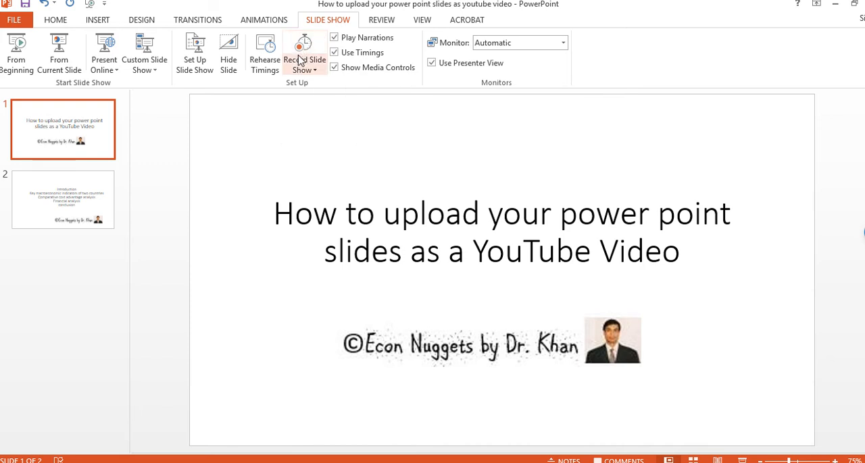
pyautogui.moveTo(304, 51)
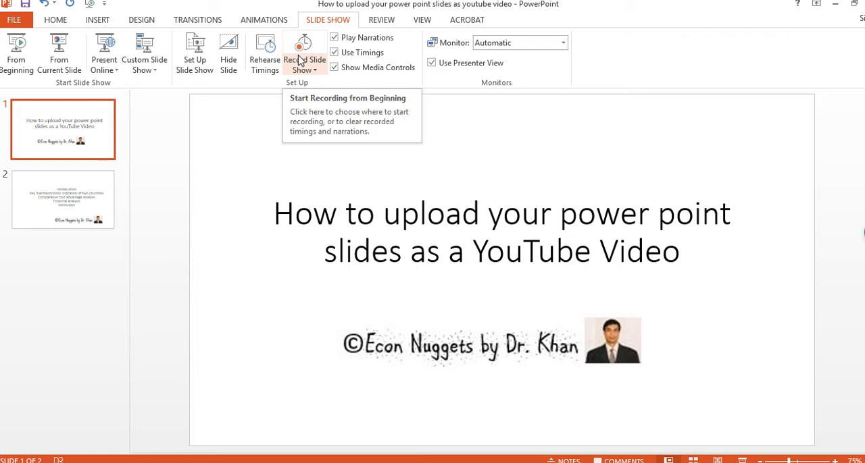
pyautogui.moveTo(256, 152)
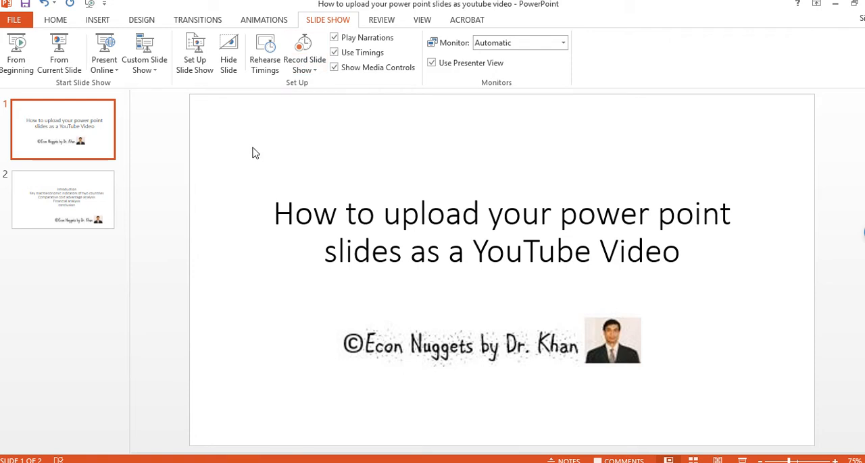
pyautogui.moveTo(44, 28)
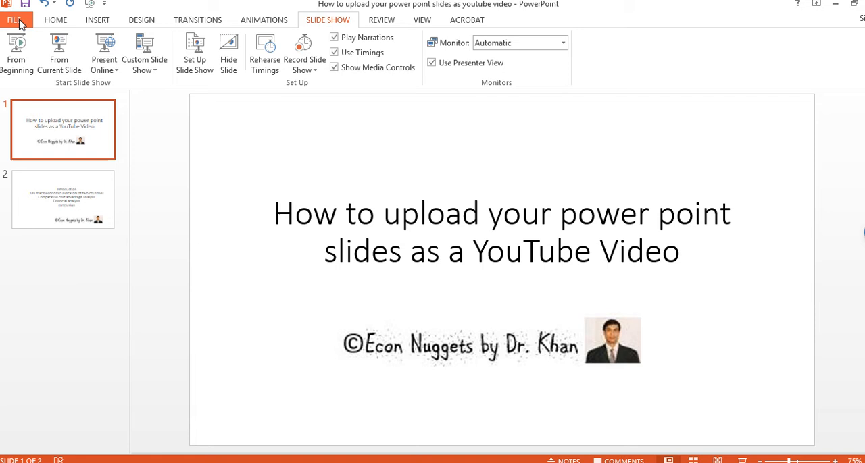
# - Resave the deck as a PowerPoint file under its existing name, replacing the old copy
pyautogui.click(15, 19)
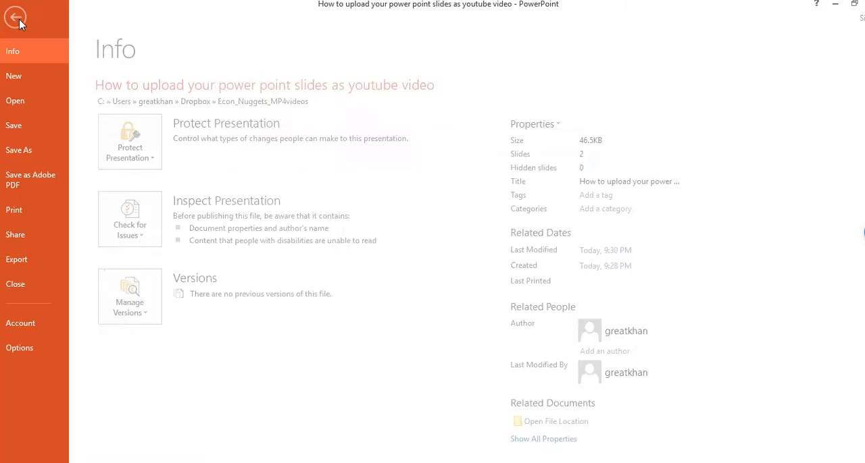
pyautogui.click(19, 150)
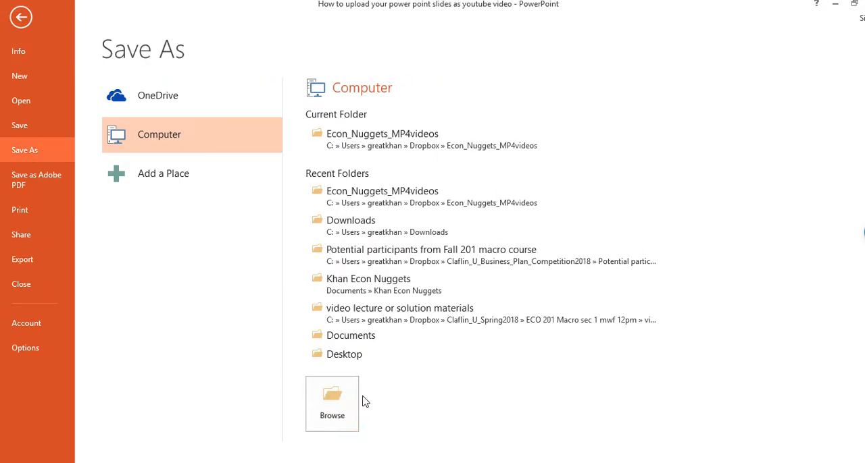
pyautogui.click(332, 403)
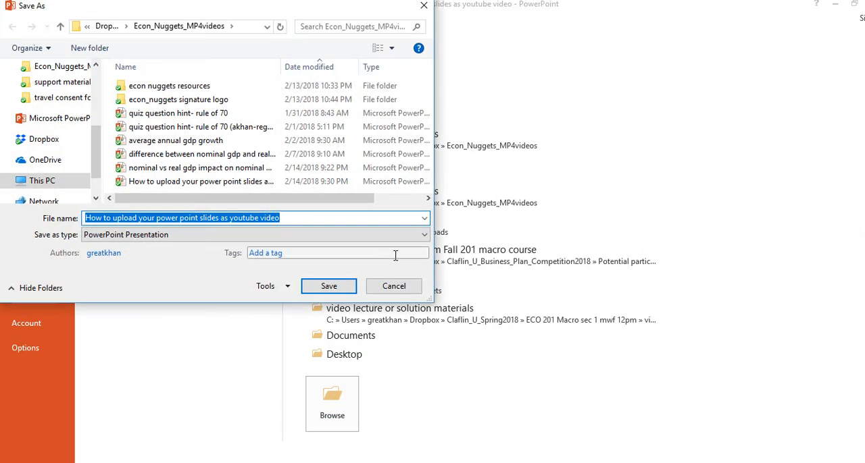
pyautogui.click(328, 286)
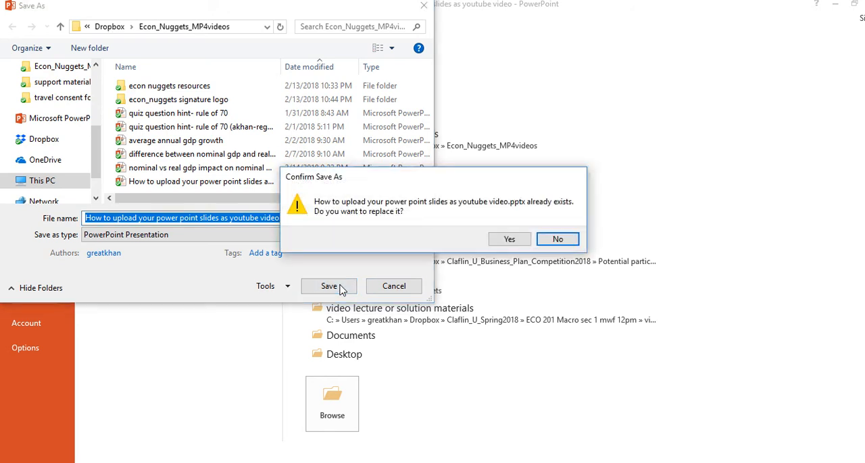
pyautogui.click(509, 239)
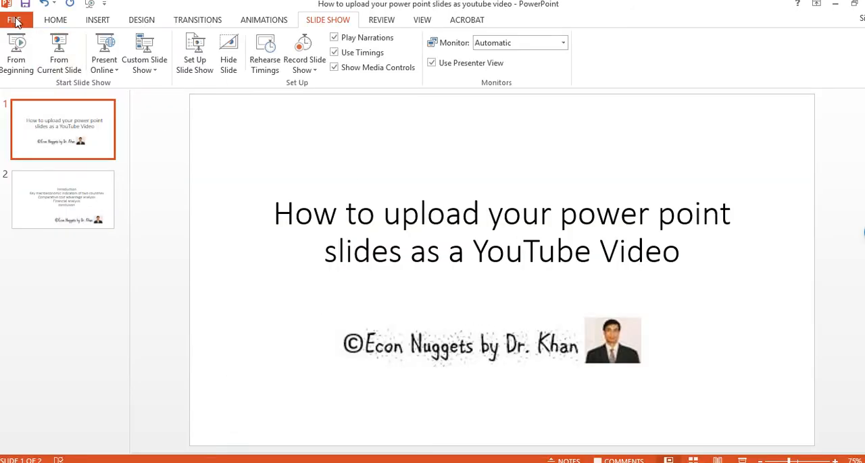
# - Save the presentation as a Windows Media Video under the same file name
pyautogui.click(15, 20)
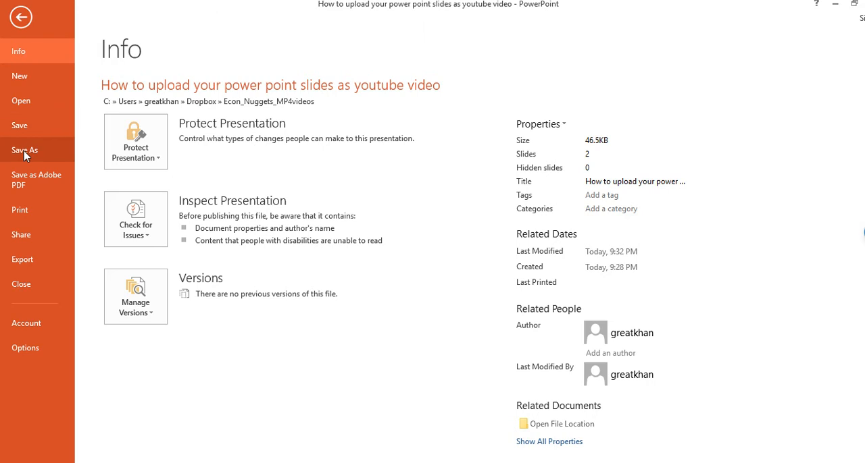
pyautogui.click(25, 149)
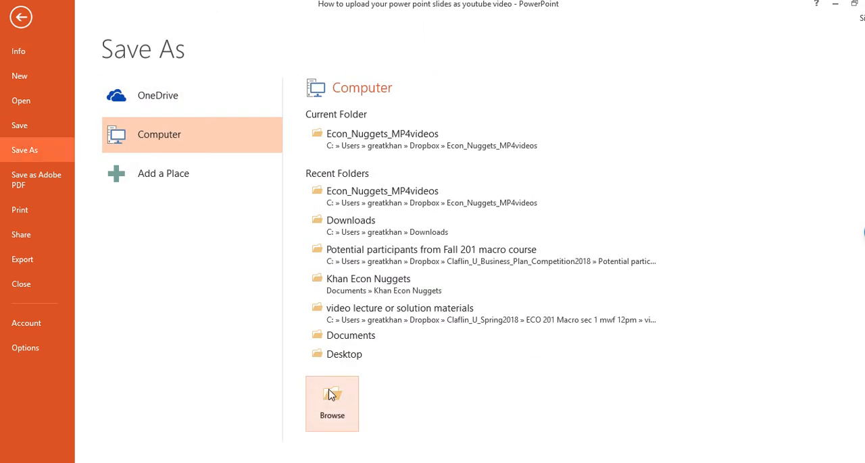
pyautogui.click(332, 403)
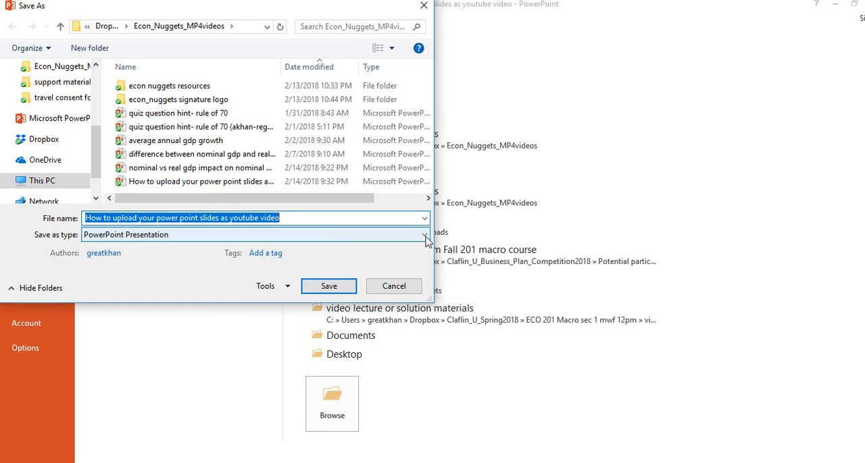
pyautogui.click(424, 235)
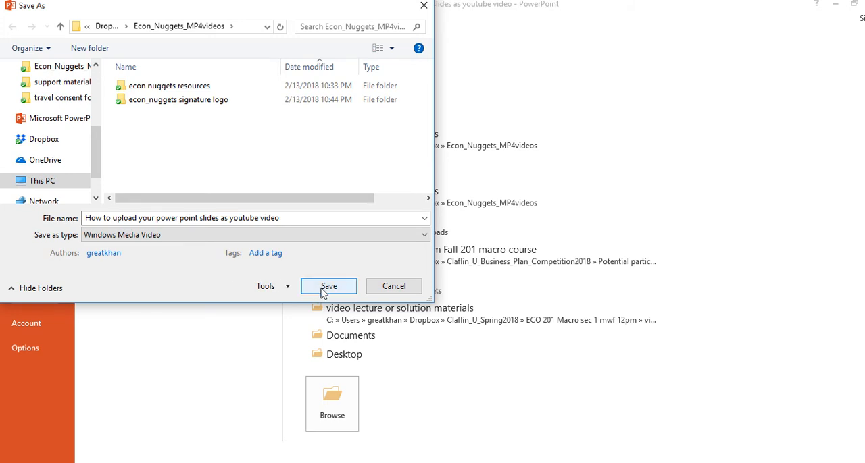
pyautogui.click(393, 286)
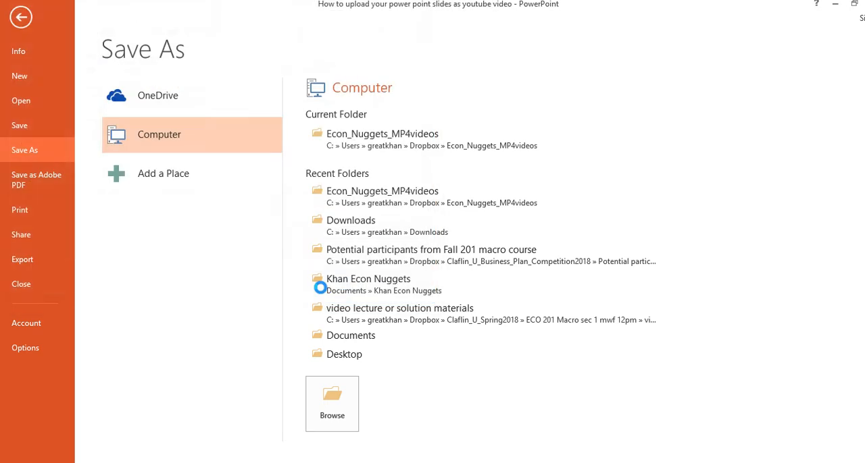
# - Leave Backstage view and select slide 2 while the video export runs
pyautogui.click(20, 17)
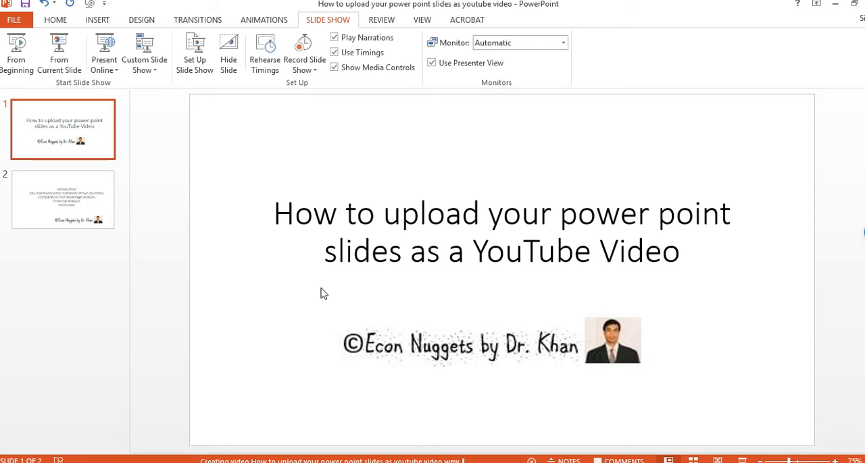
pyautogui.moveTo(606, 394)
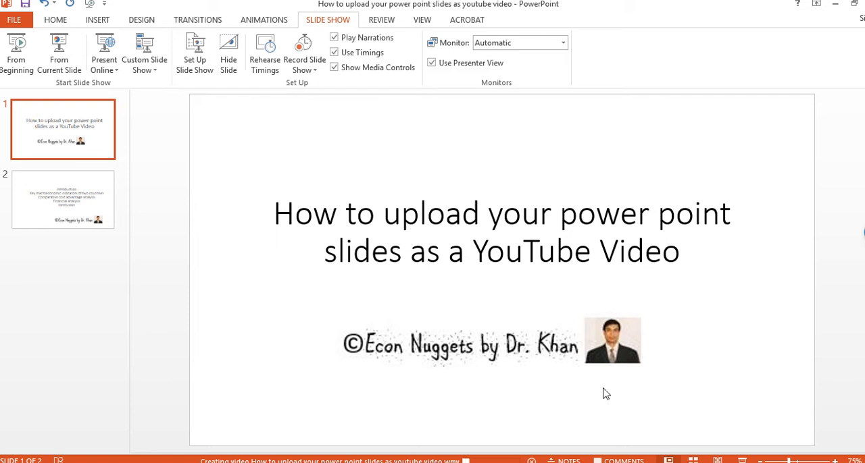
pyautogui.moveTo(237, 453)
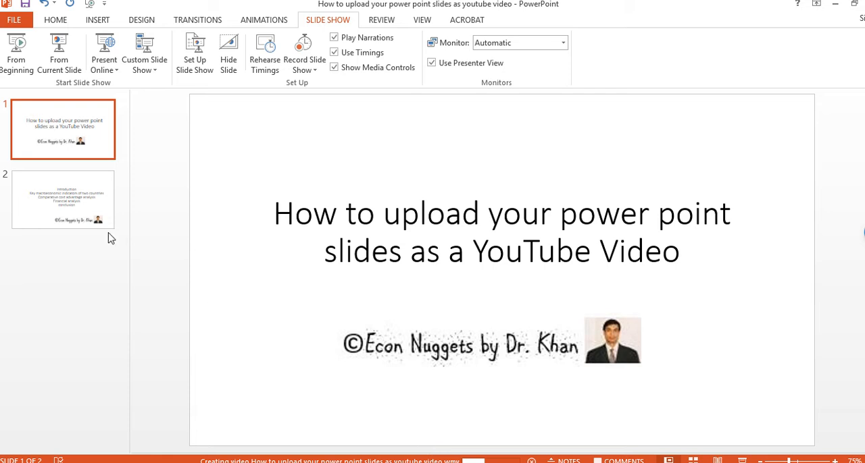
pyautogui.click(62, 199)
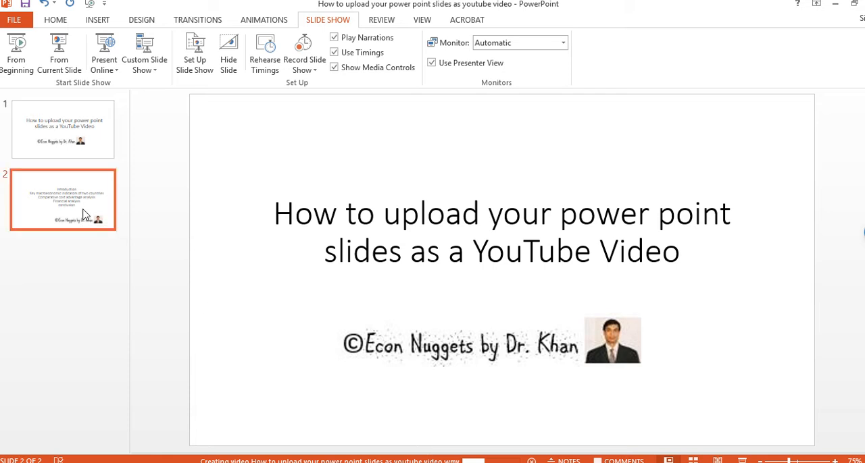
# - Add slide 3 titled 'Once you are done saving PowerPoint file as .wmv file (windows media video)'
pyautogui.click(55, 19)
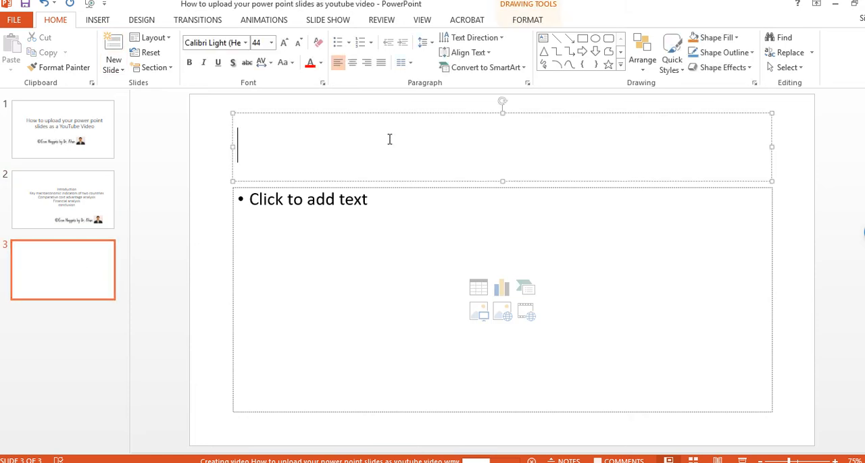
pyautogui.write('Once you')
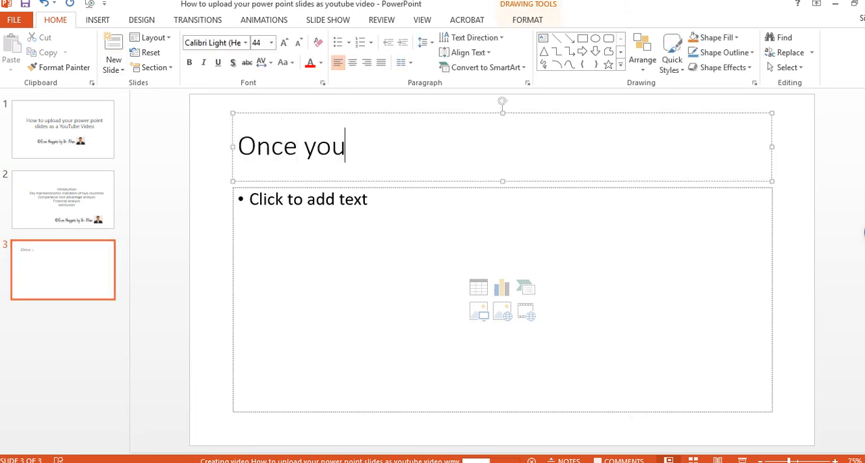
pyautogui.write('are done savikng your')
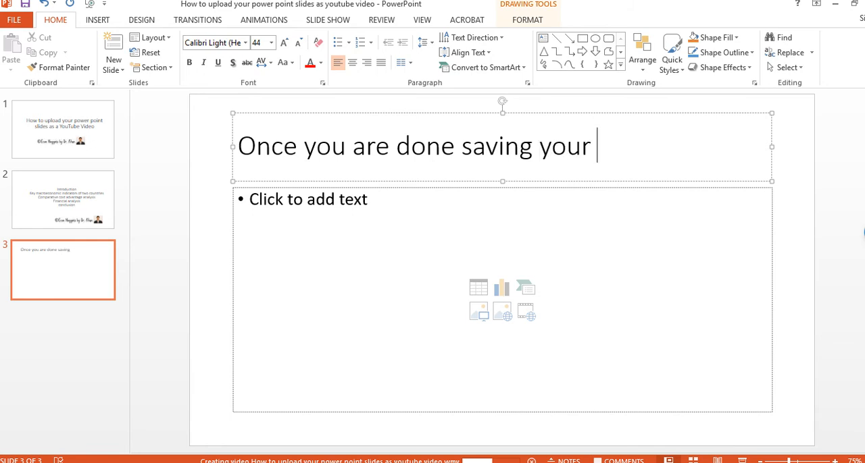
pyautogui.write('Power')
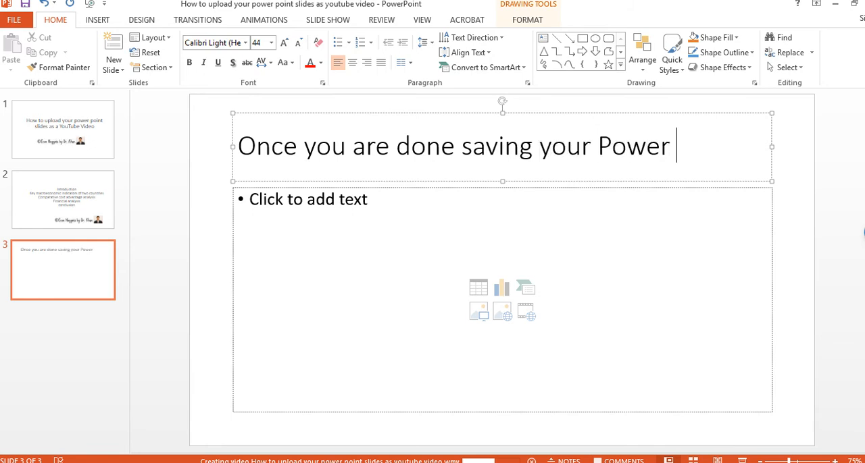
pyautogui.write('pont fi')
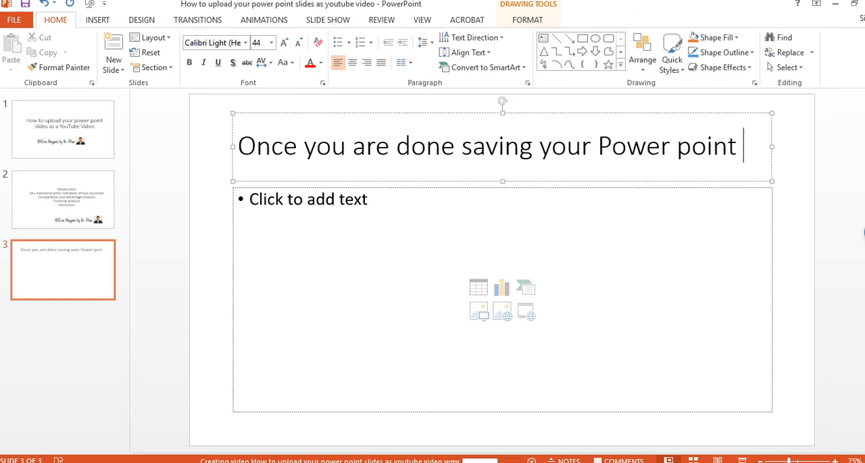
pyautogui.write('file as .w')
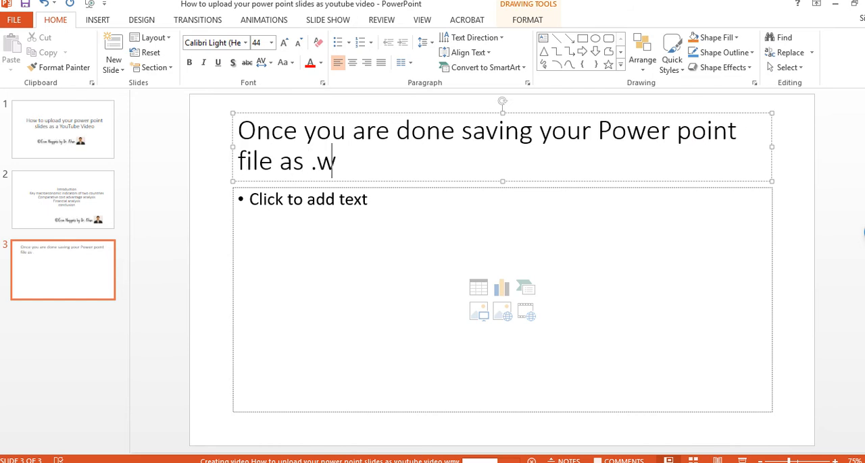
pyautogui.write('mv file')
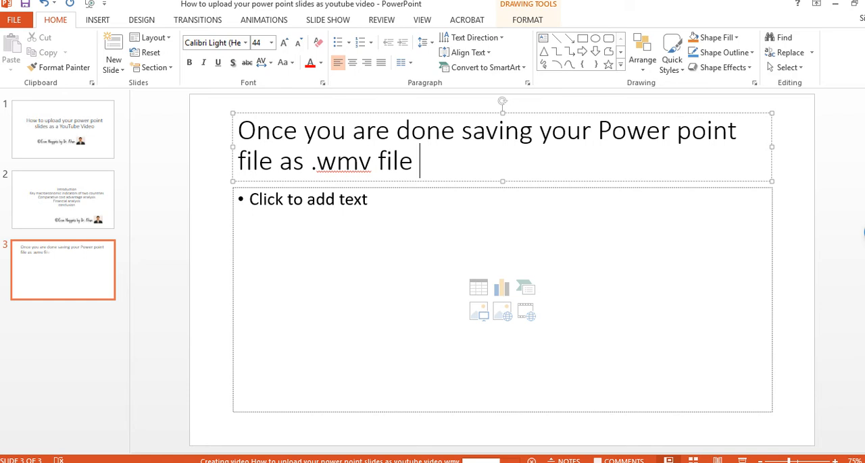
pyautogui.write('(')
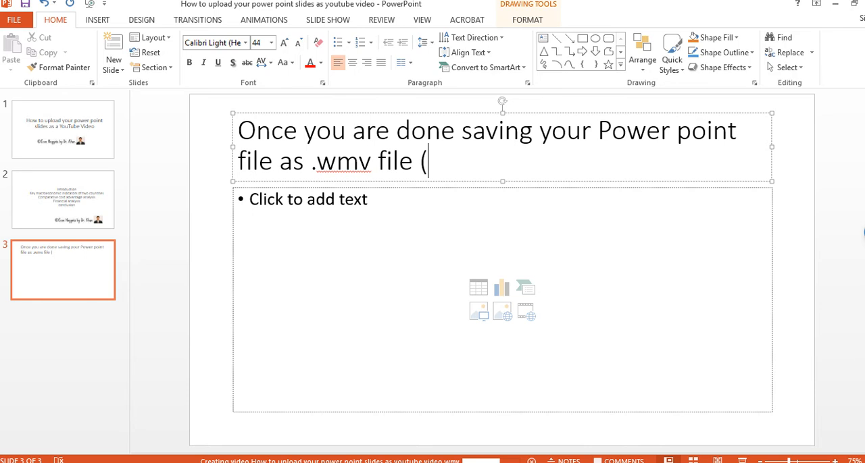
pyautogui.write('windows m')
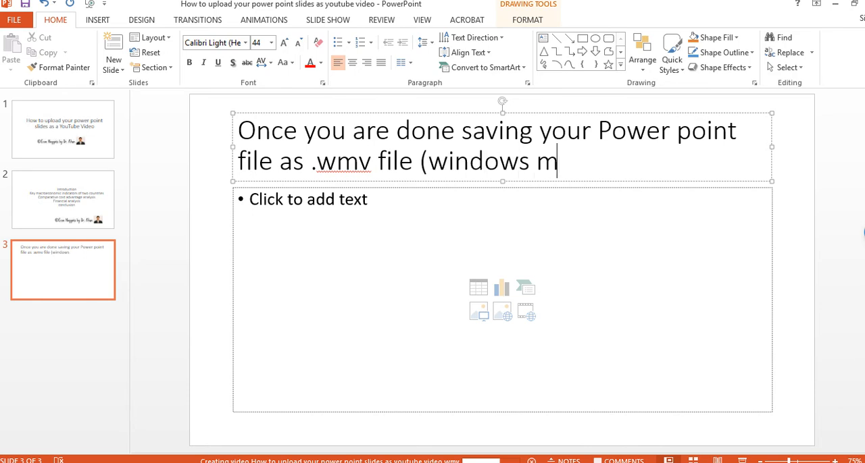
pyautogui.write('edia video')
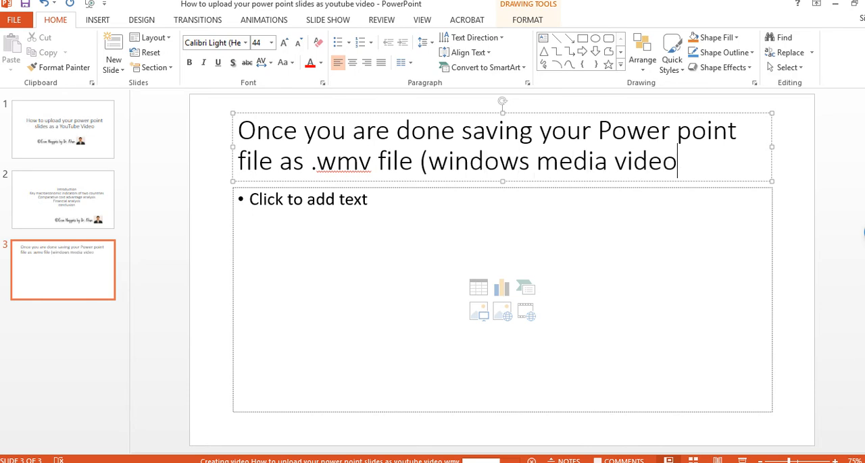
pyautogui.write(')')
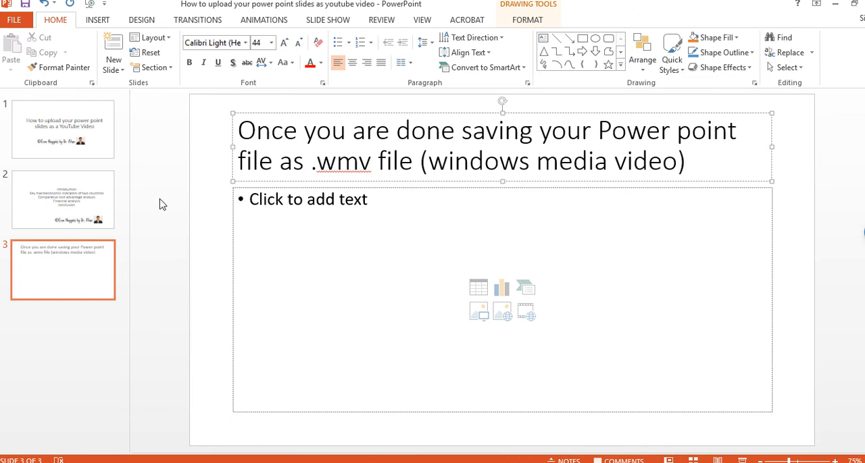
pyautogui.write('the')
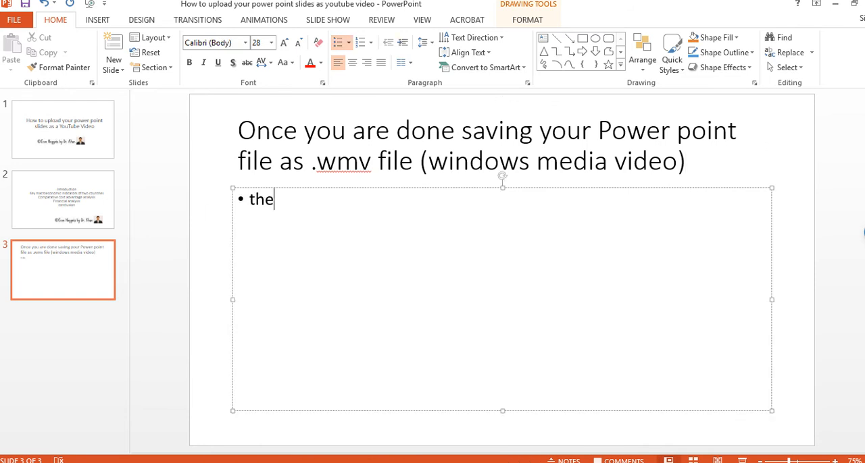
pyautogui.write('Then you go YouTu')
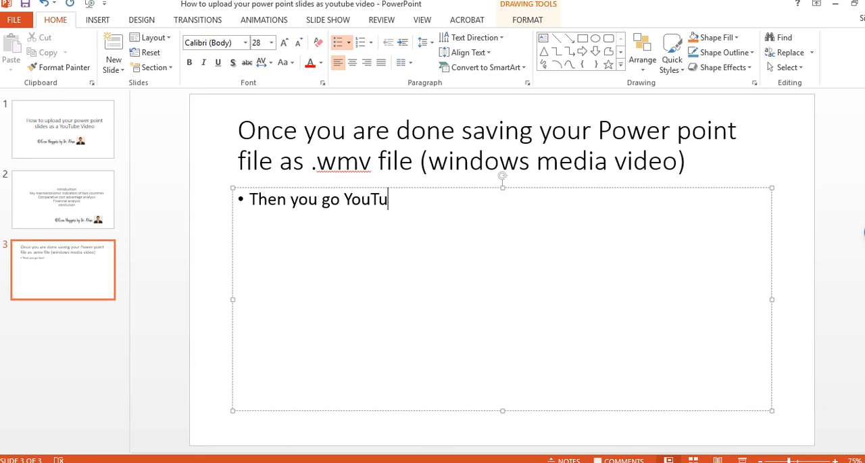
pyautogui.write('be at WWW.')
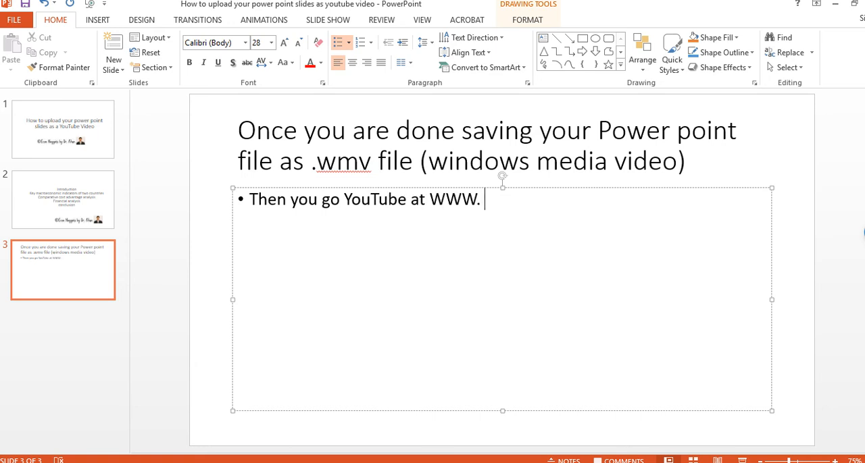
pyautogui.write('YOUTUBE.COM')
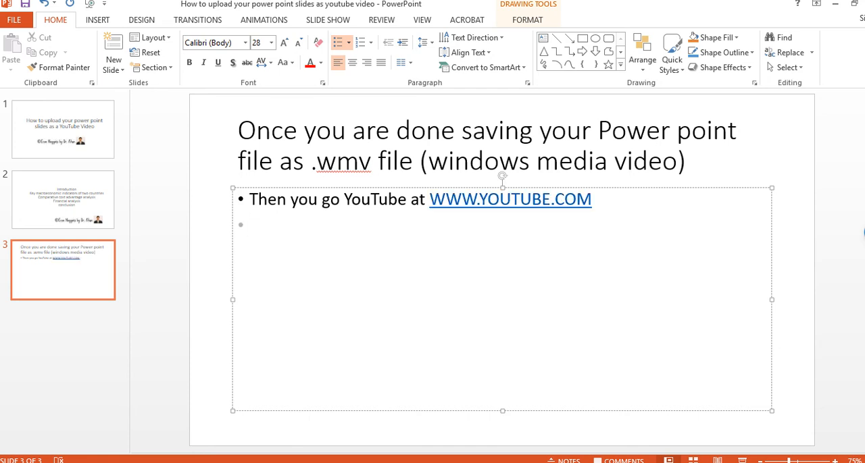
pyautogui.moveTo(426, 248)
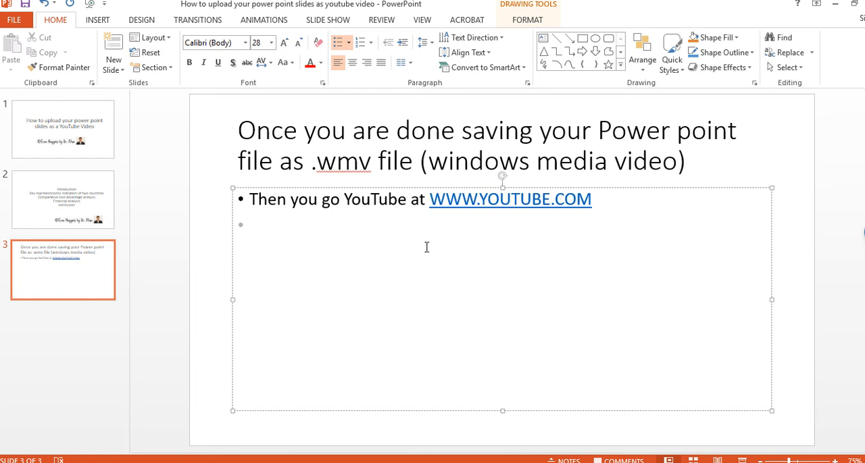
pyautogui.moveTo(475, 203)
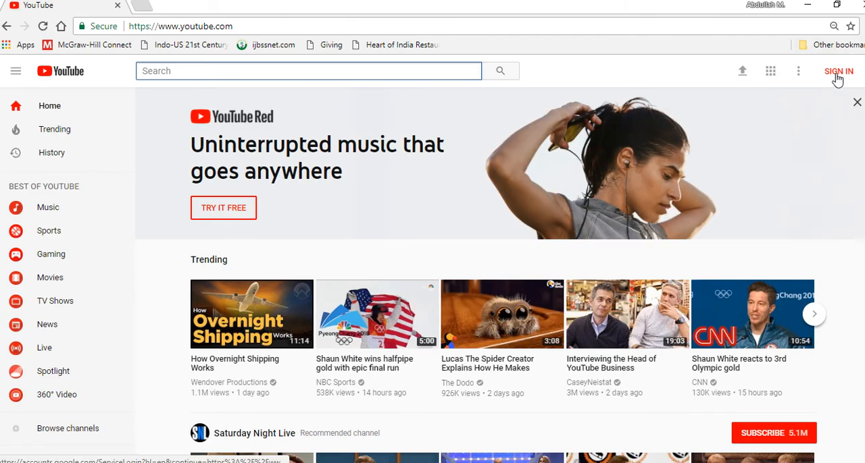
# - Sign in to YouTube with the Google account email and password
pyautogui.click(837, 71)
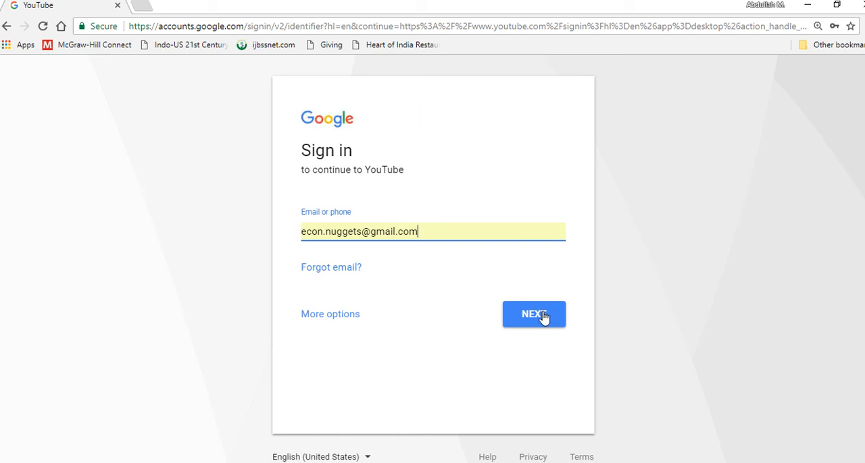
pyautogui.click(533, 314)
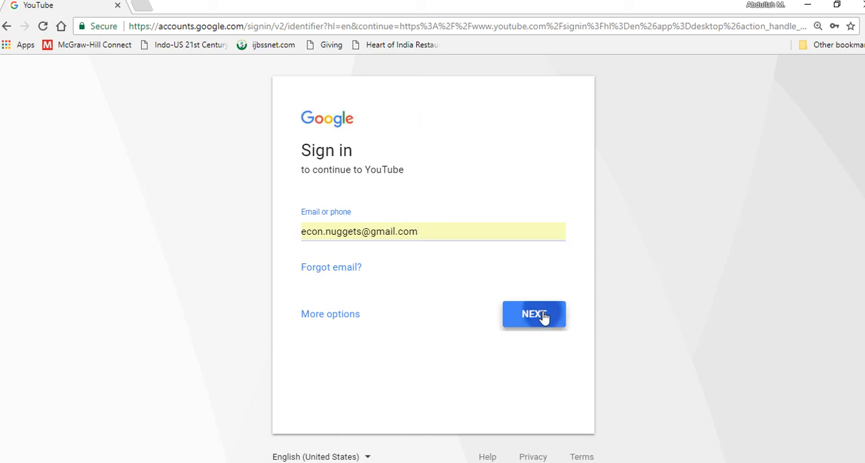
pyautogui.click(533, 314)
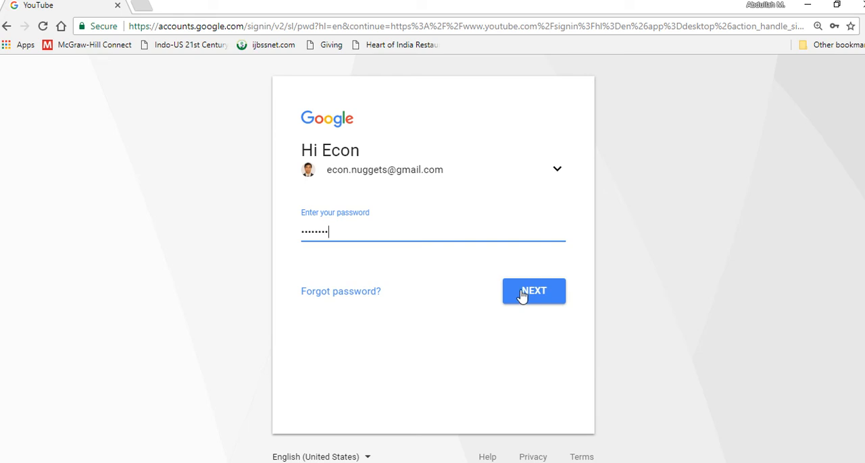
pyautogui.click(533, 291)
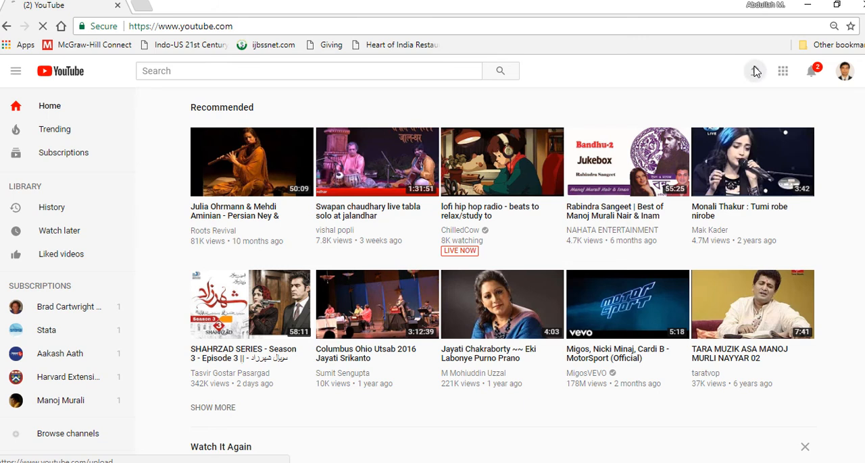
# - Upload the WMV slides video from Dropbox > Econ_Nuggets_MP4videos
pyautogui.click(754, 70)
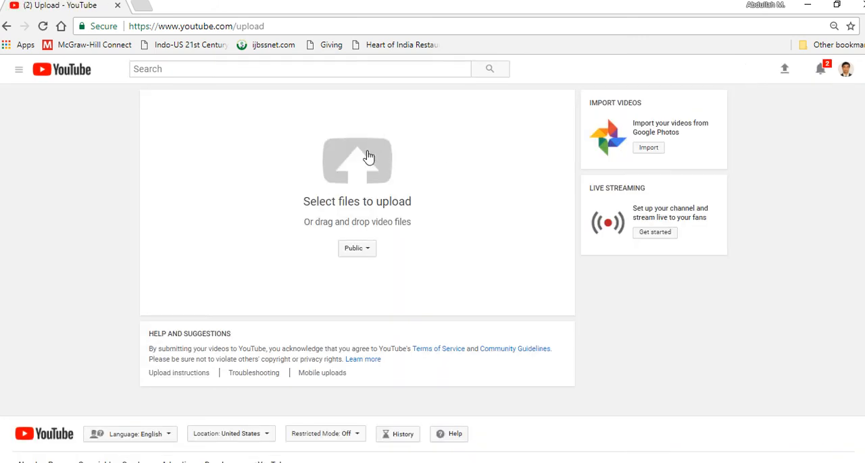
pyautogui.click(357, 162)
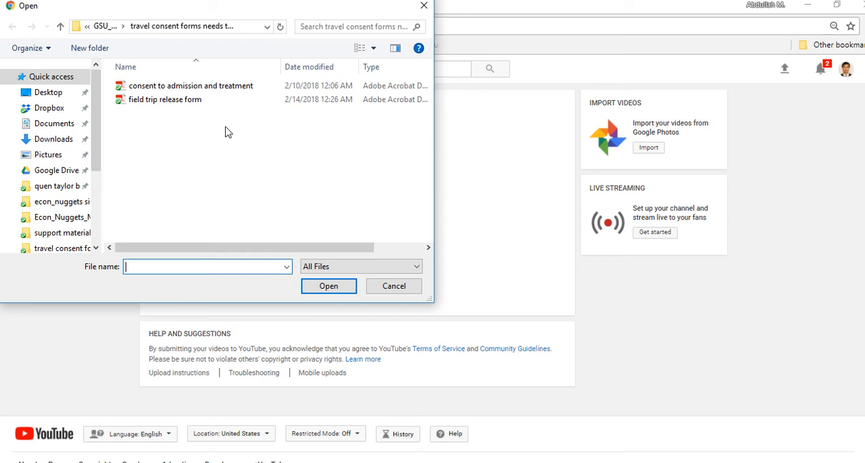
pyautogui.click(49, 108)
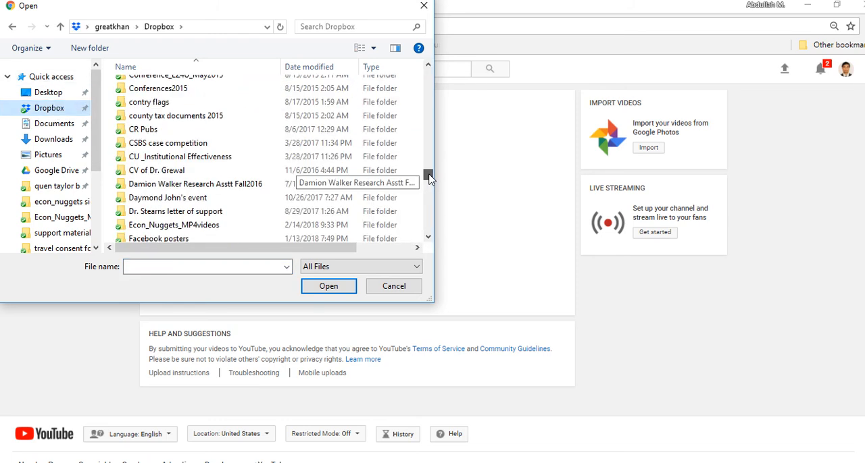
pyautogui.click(173, 225)
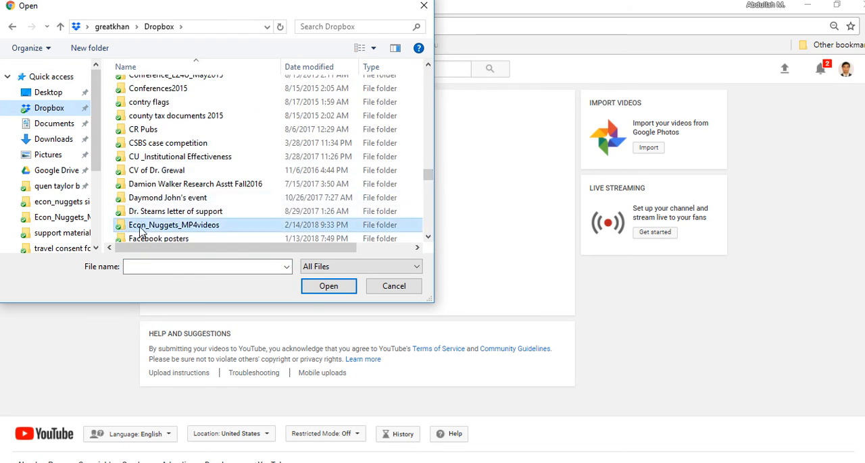
pyautogui.doubleClick(173, 225)
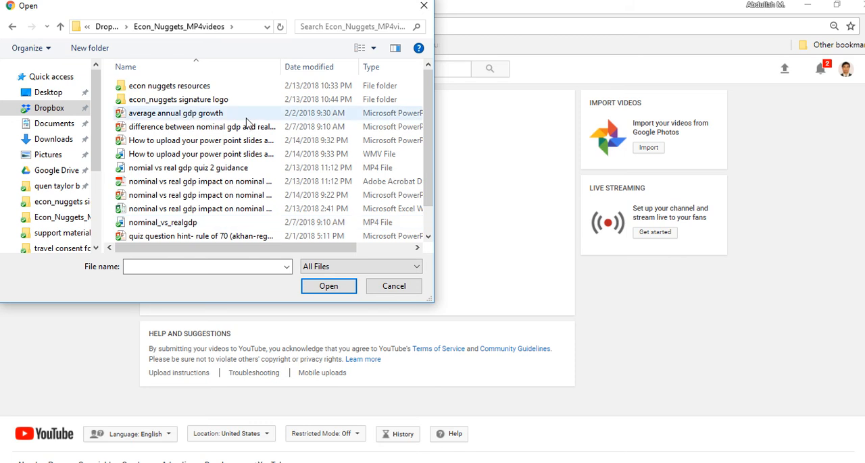
pyautogui.click(200, 154)
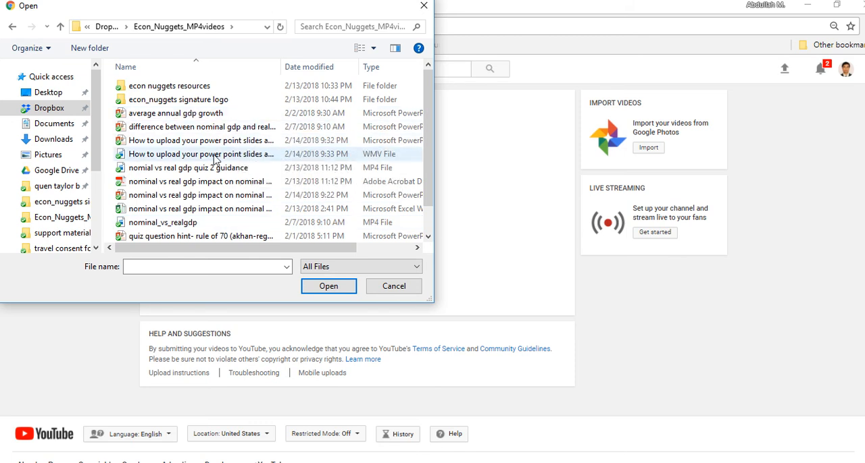
pyautogui.moveTo(236, 158)
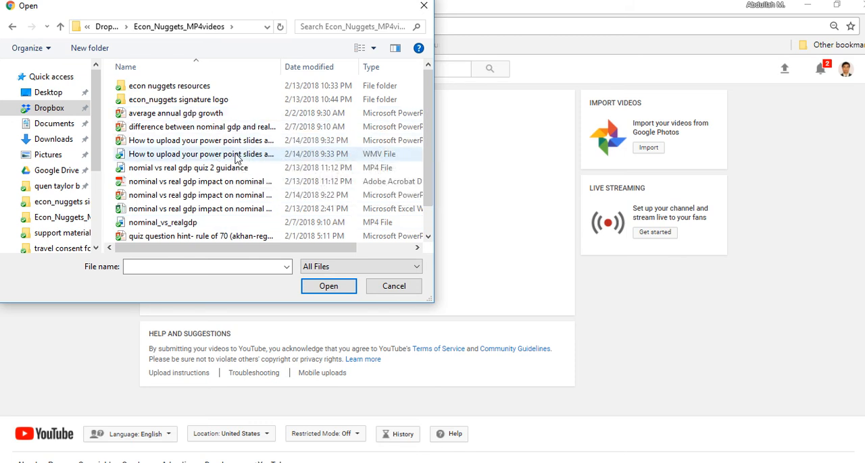
pyautogui.click(328, 286)
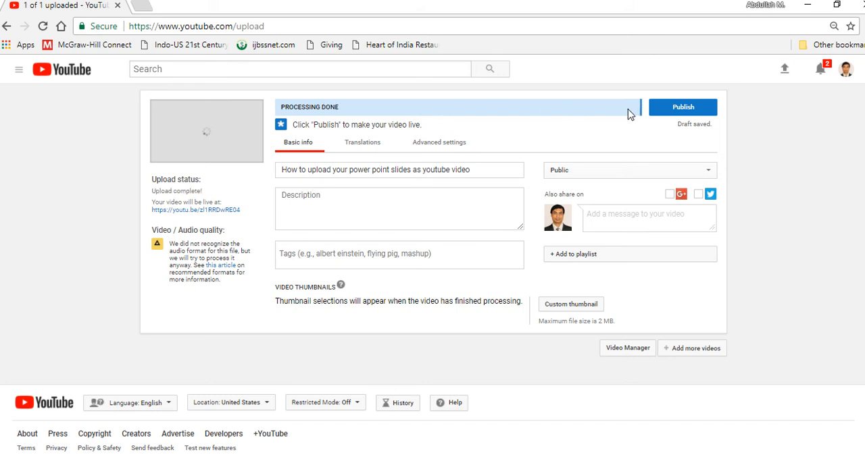
pyautogui.moveTo(683, 108)
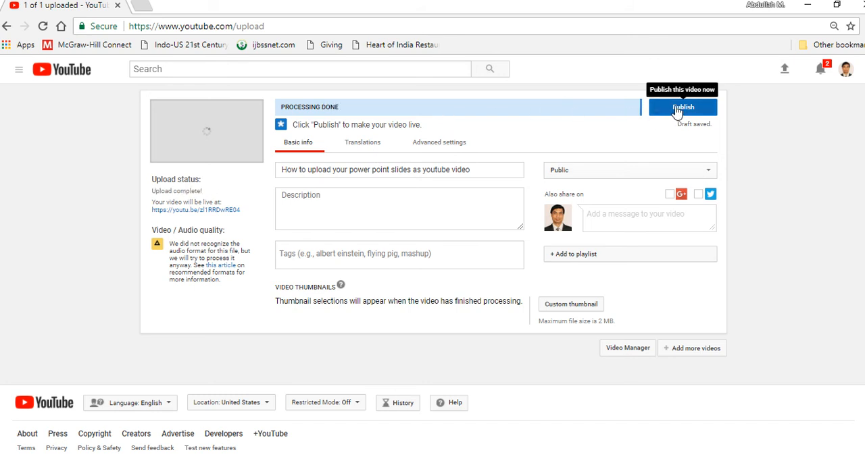
# - Publish the processed slides video, revealing the share link youtu.be/zl1RRDwRE04
pyautogui.click(682, 108)
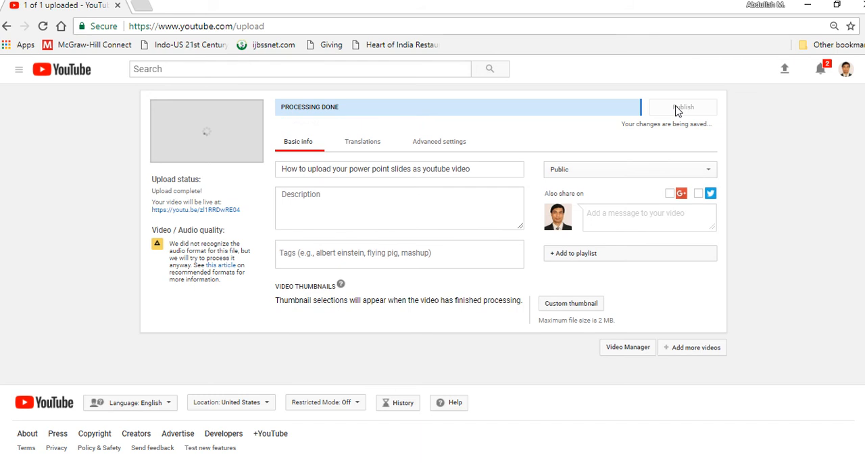
pyautogui.click(683, 107)
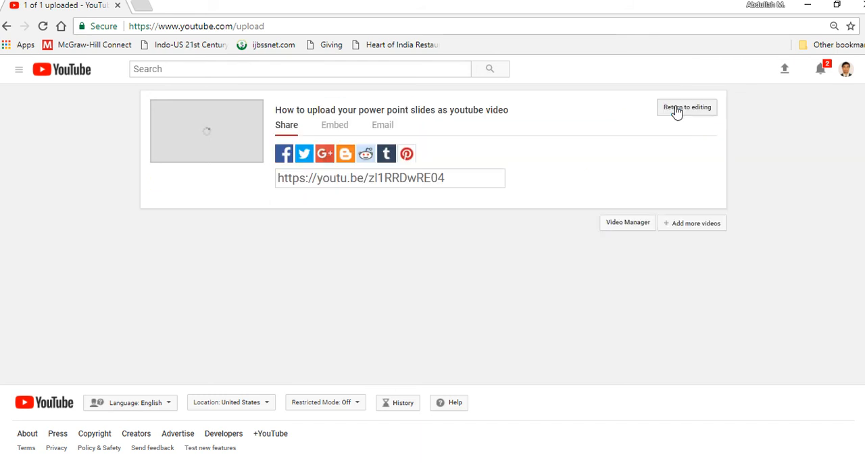
# - Copy the youtu.be/zl1RRDwRE04 share link and load it to play the video
pyautogui.click(390, 178)
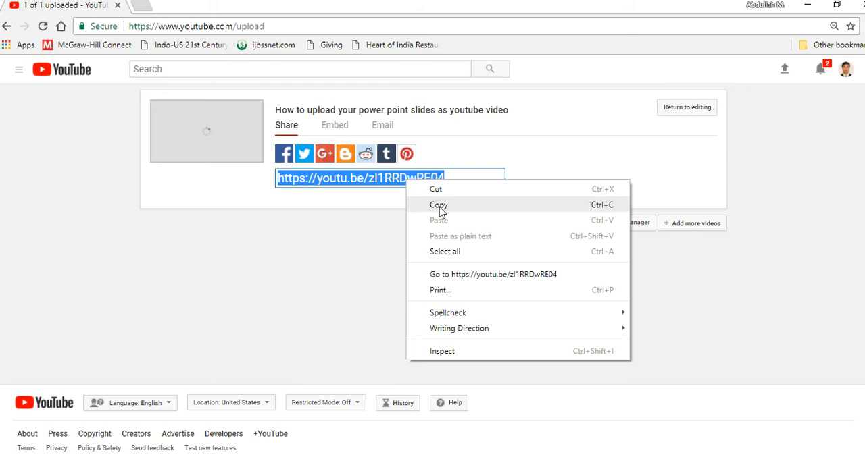
pyautogui.click(196, 25)
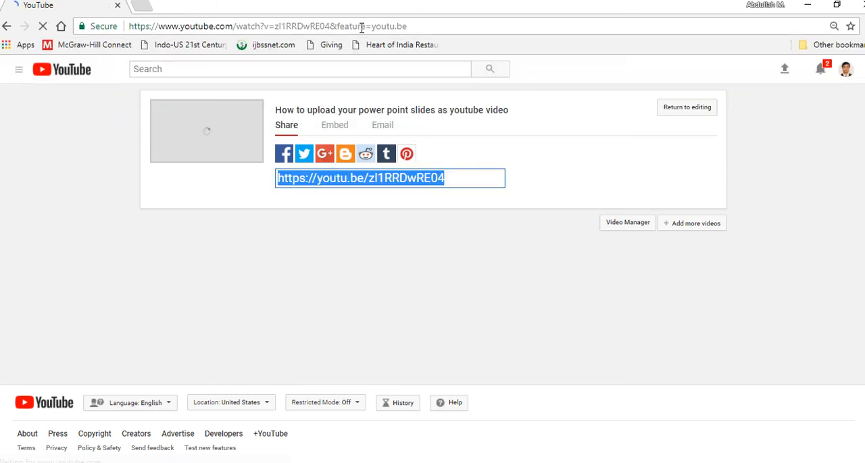
pyautogui.click(686, 107)
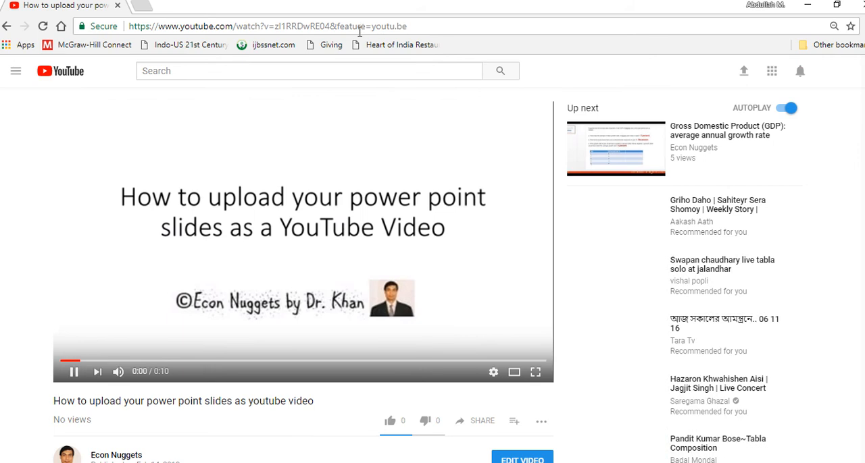